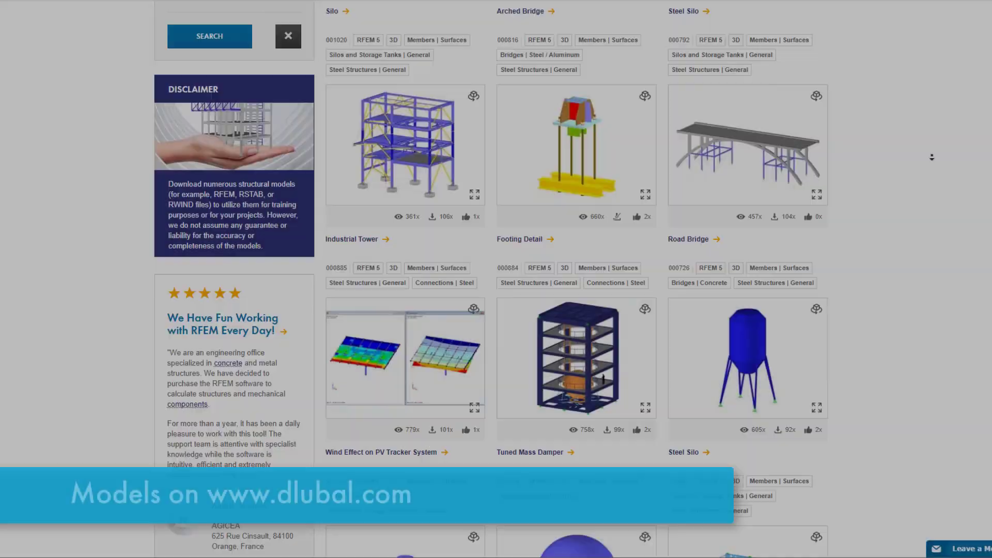
Step: Scroll down the models list and open the Tuned Mass Damper detail page
{"action": "scroll", "scroll_direction": "down", "scroll_amount": 3}
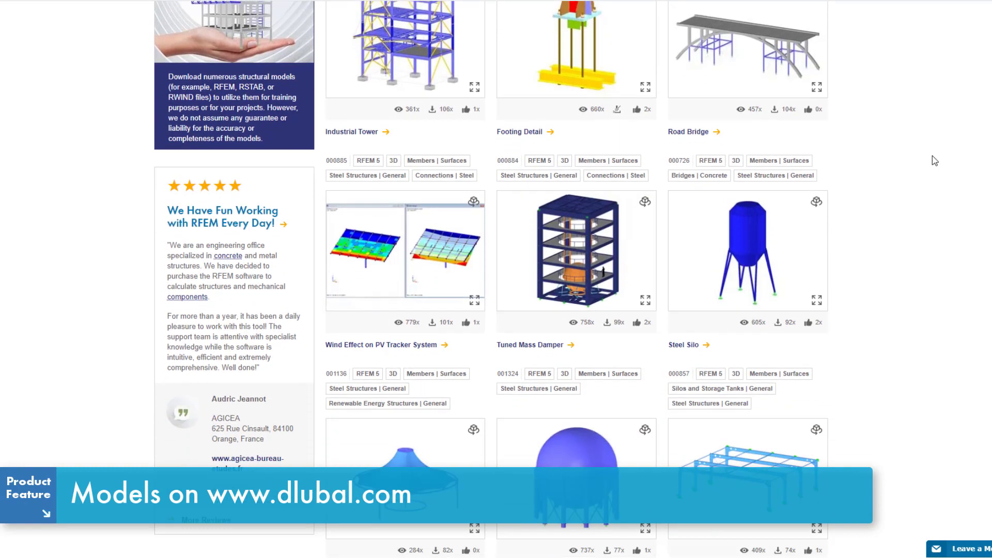
{"action": "scroll", "scroll_direction": "down", "scroll_amount": 3}
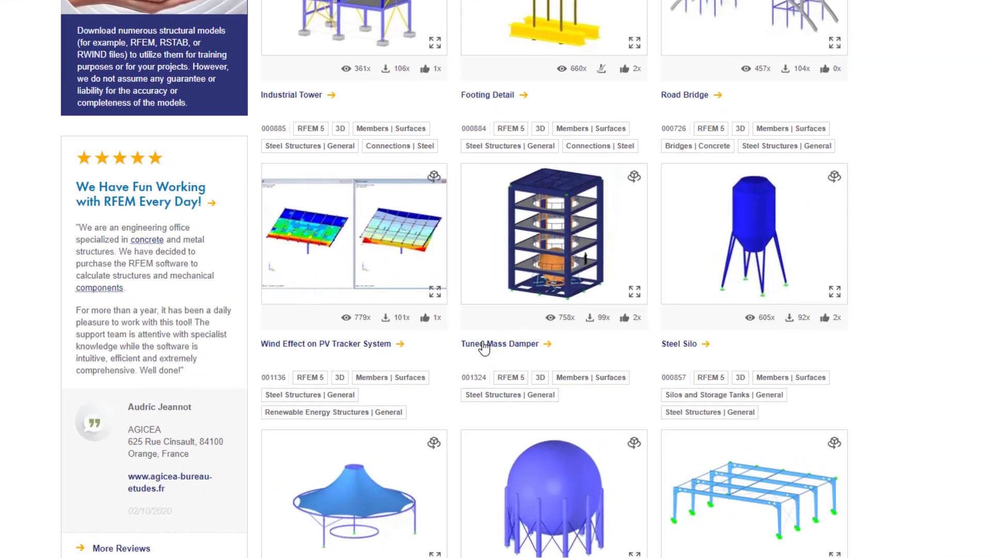
{"action": "left_click", "coordinate": [499, 343]}
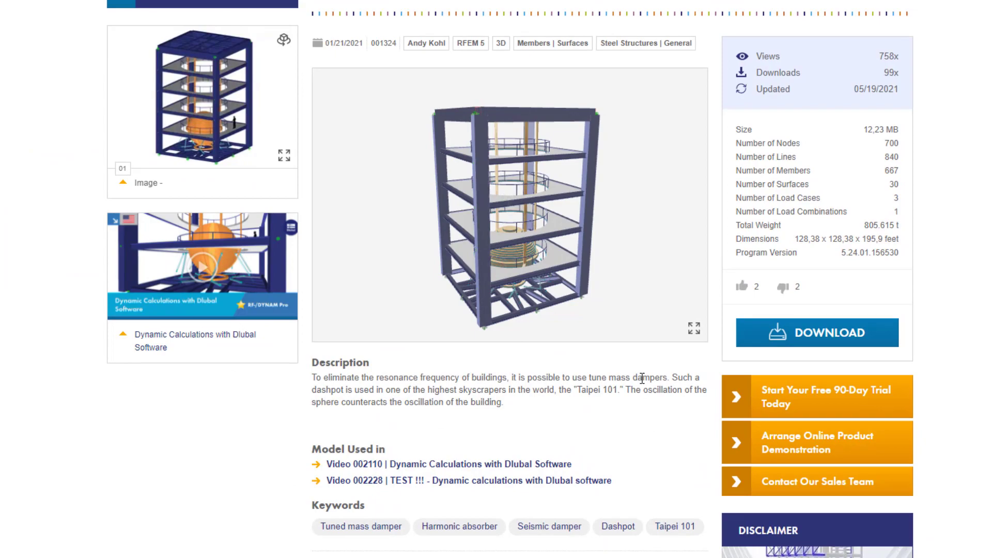